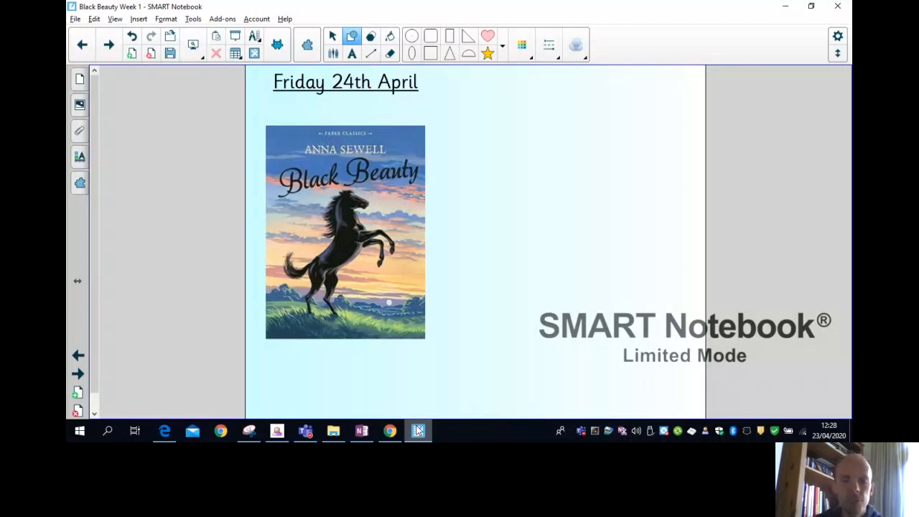
- Advance from the Black Beauty title page to the 'True or false chapters 5 and 6' slide
click(418, 431)
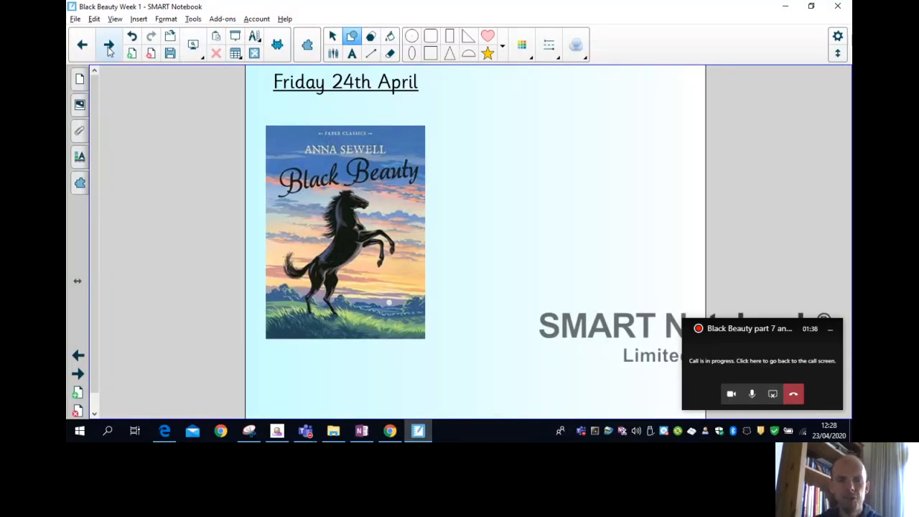
click(110, 45)
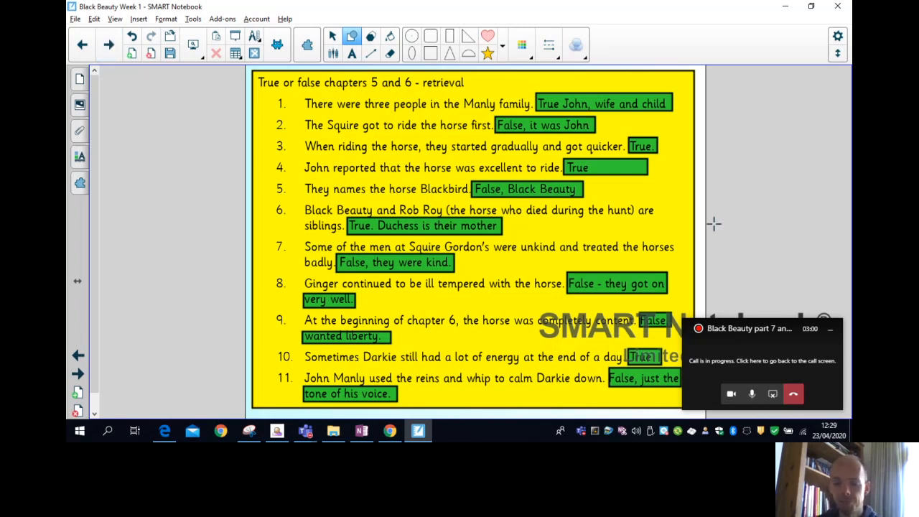
mouse_move(632, 184)
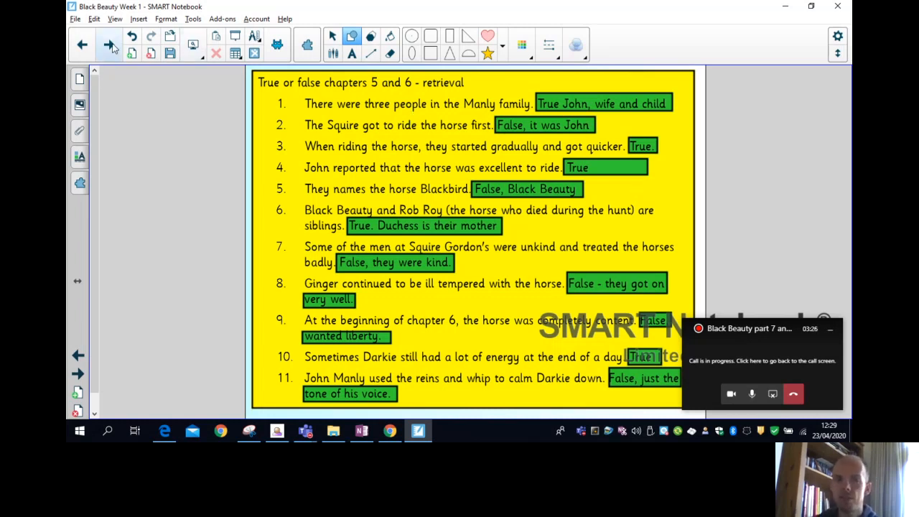
mouse_move(109, 45)
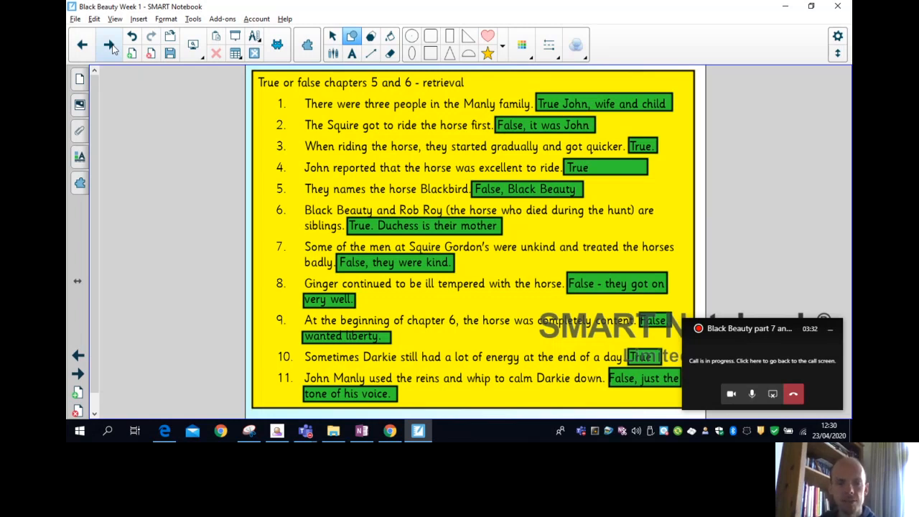
- Advance to the additional questions slide on Darkie and liberty, explaining the false answers
click(109, 45)
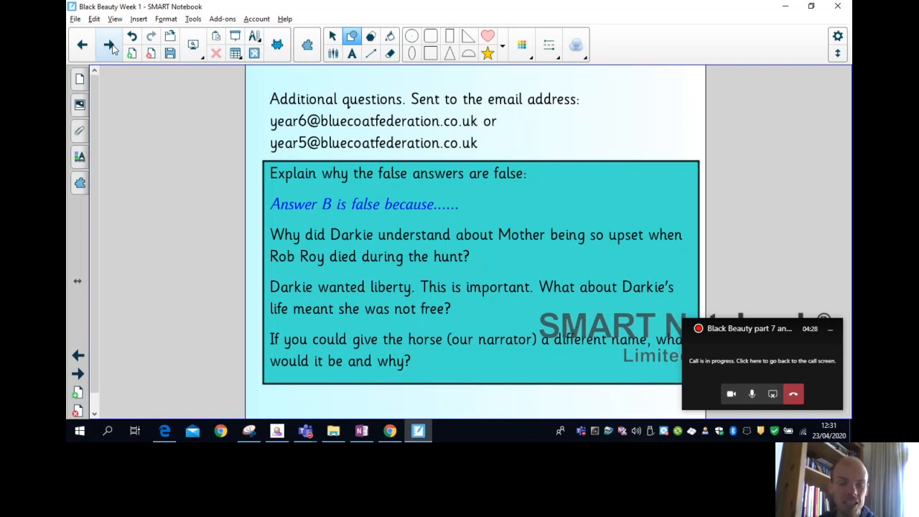
click(109, 44)
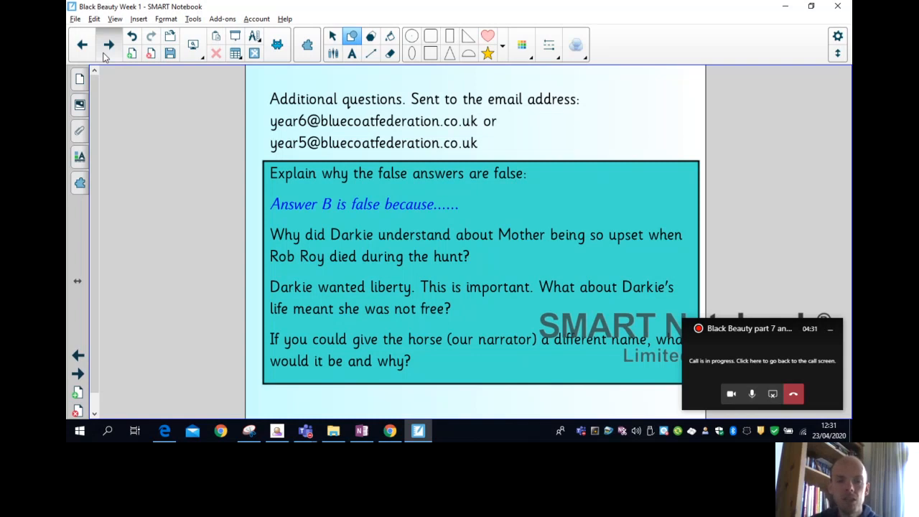
- Advance to the vocabulary slide defining weaned off, scarcely, vexed, surly, forelock and spurs
click(109, 44)
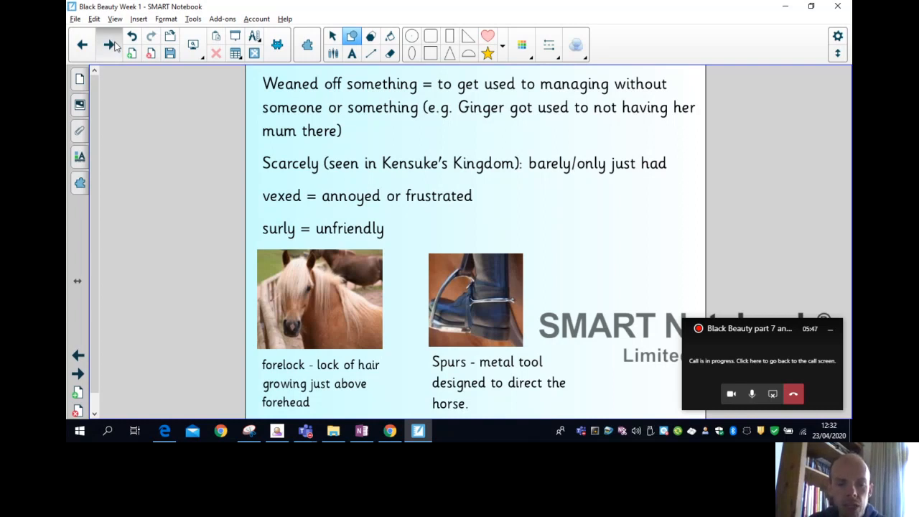
click(108, 45)
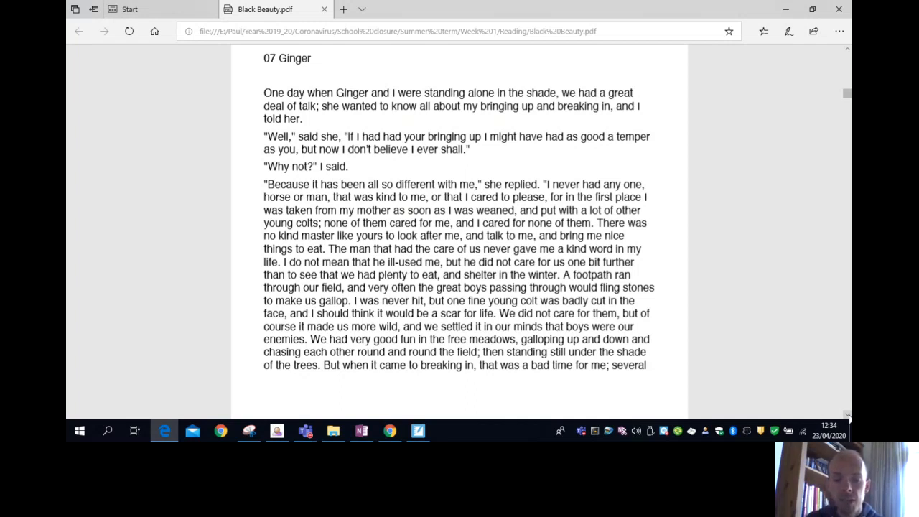
- Scroll the Black Beauty PDF down to Ginger's opening conversation in chapter 07
scroll(down, 3)
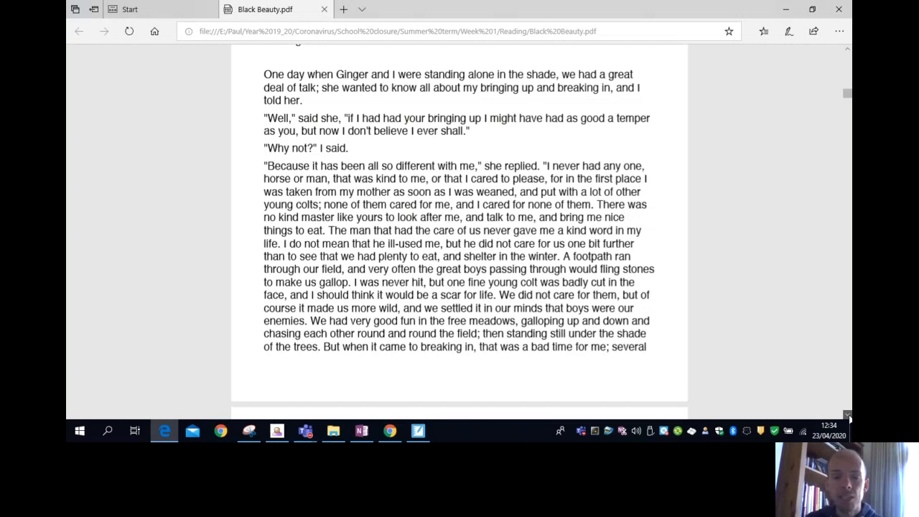
- Scroll the PDF down to page 13, covering Ginger's breaking in and Samson
scroll(down, 3)
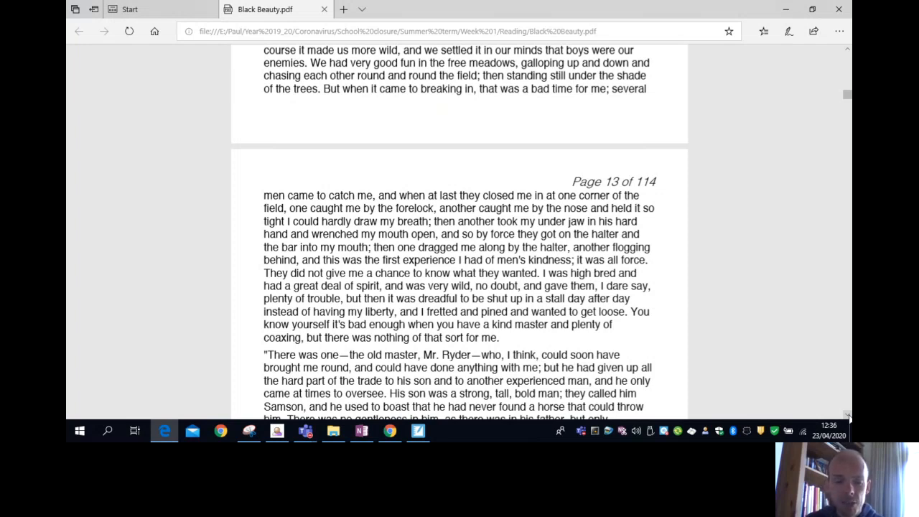
scroll(down, 3)
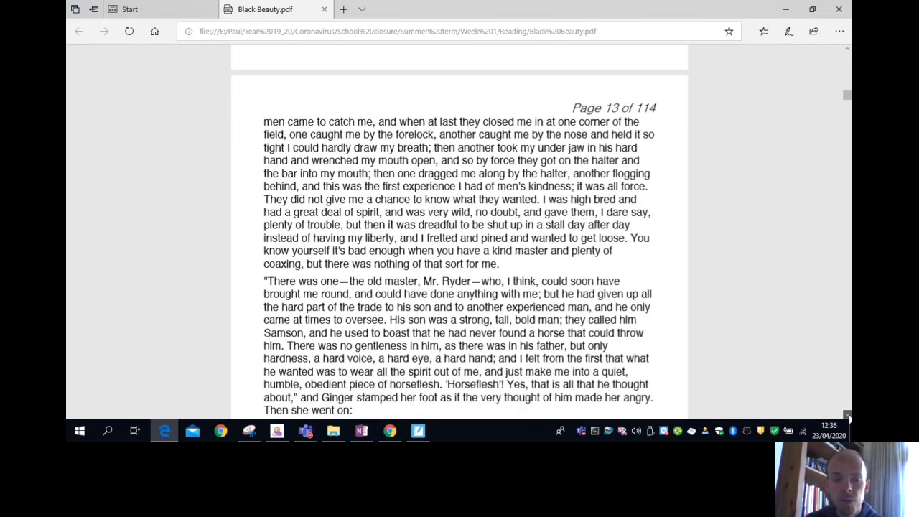
- Scroll down page 13 to the paragraph 'If I did not do exactly what he wanted'
scroll(down, 3)
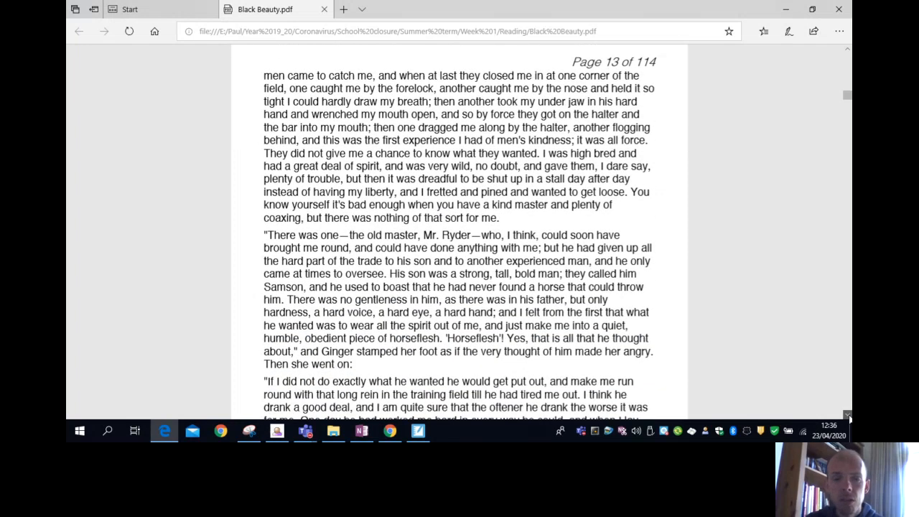
scroll(down, 3)
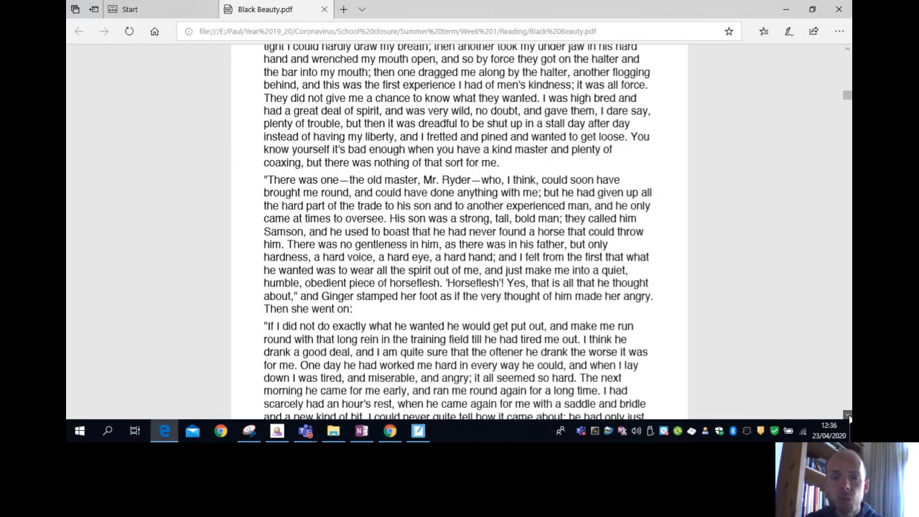
scroll(down, 3)
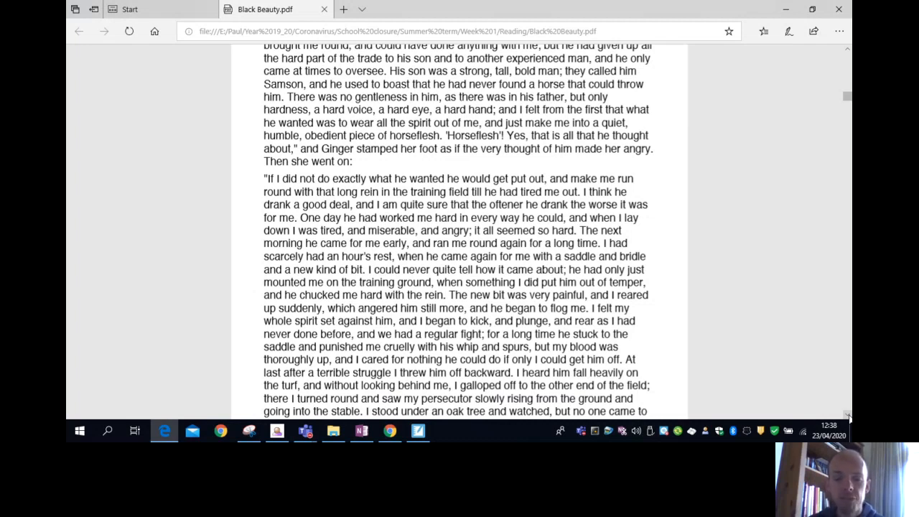
- Scroll past the page break to the top of page 14, where the old master comes out with oats
scroll(down, 3)
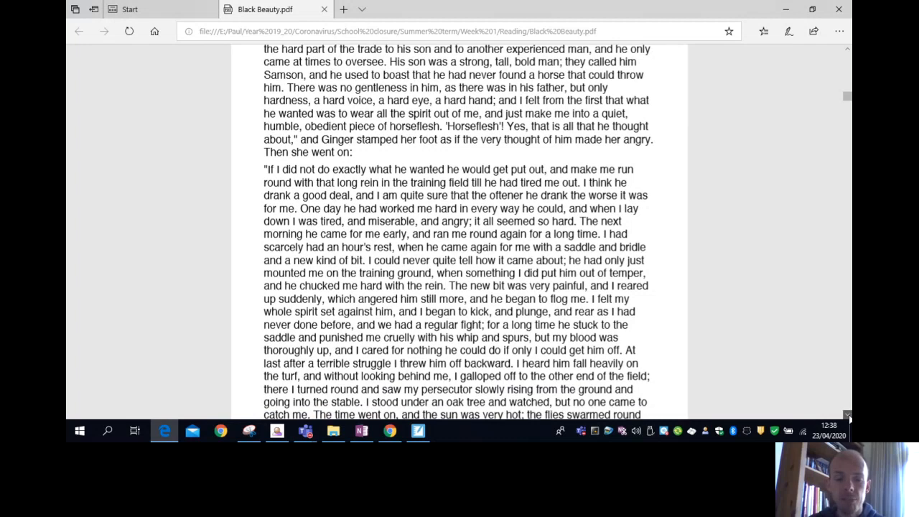
scroll(down, 3)
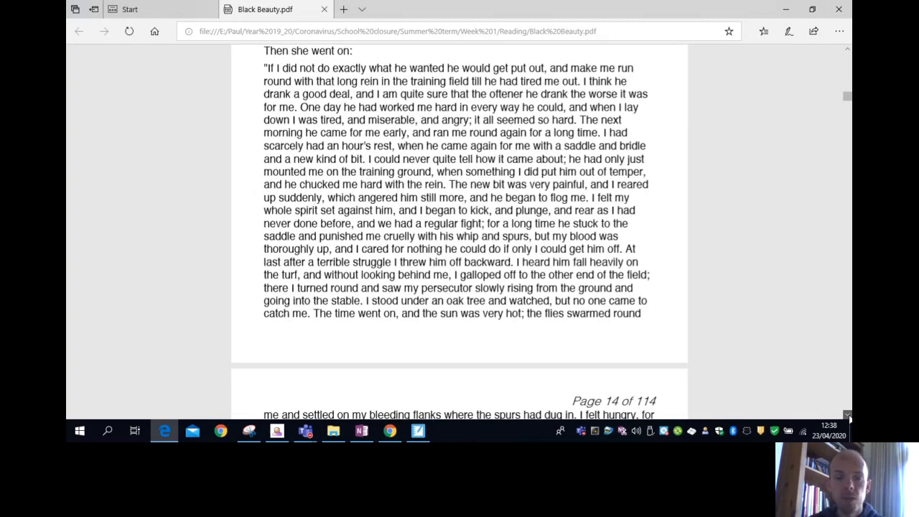
scroll(down, 3)
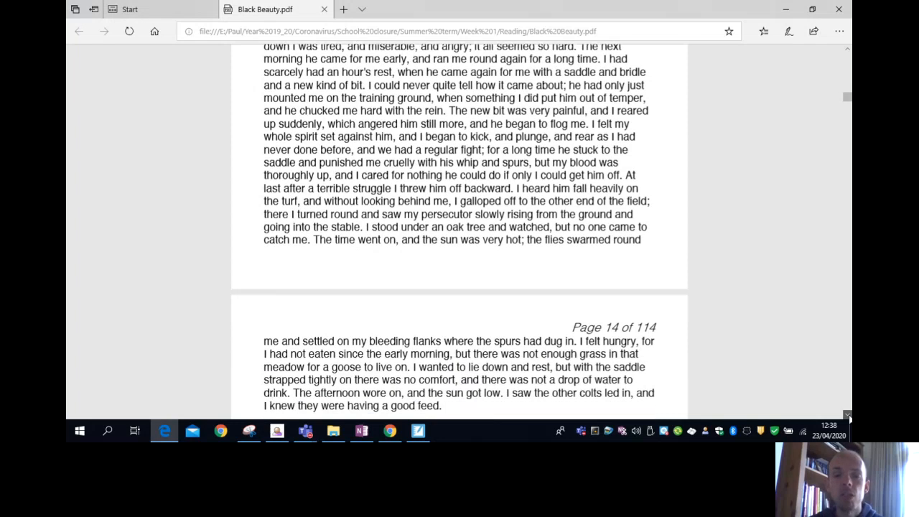
scroll(down, 3)
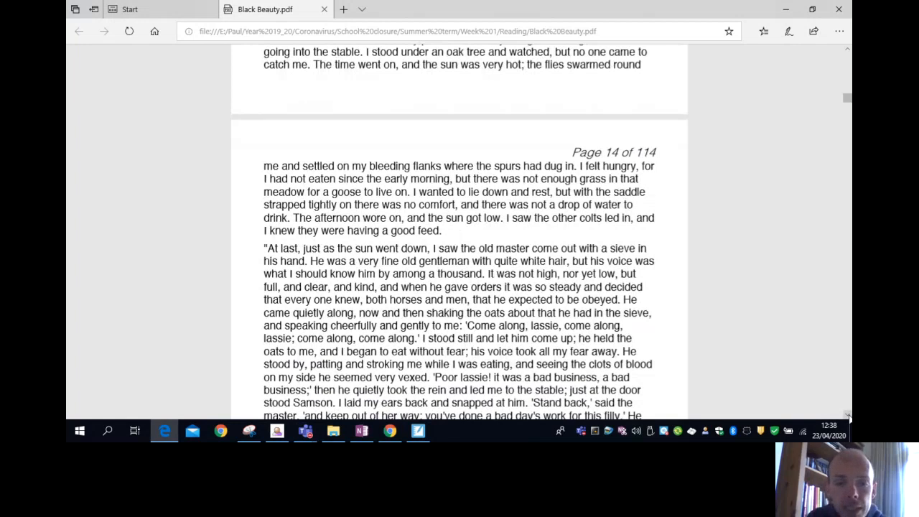
scroll(down, 3)
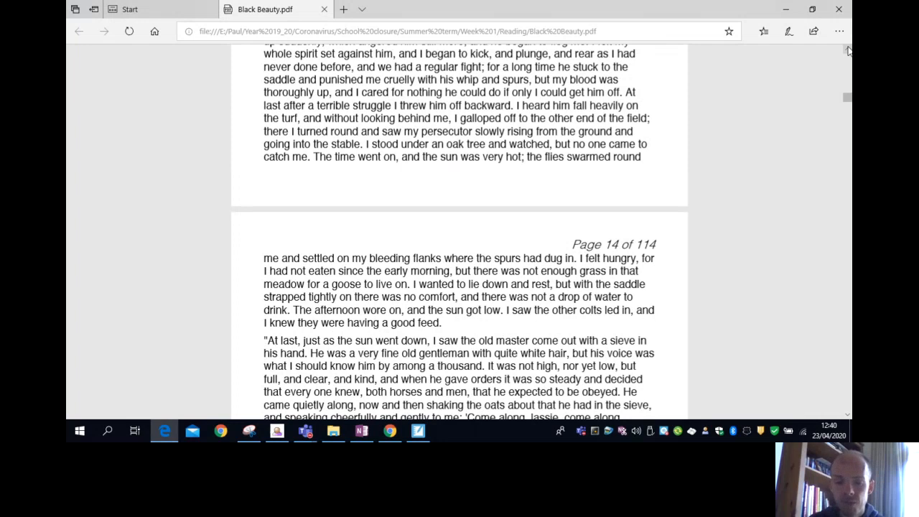
- Scroll down page 14 to the chapter's final paragraph, where Job the breaker trains Ginger
scroll(down, 3)
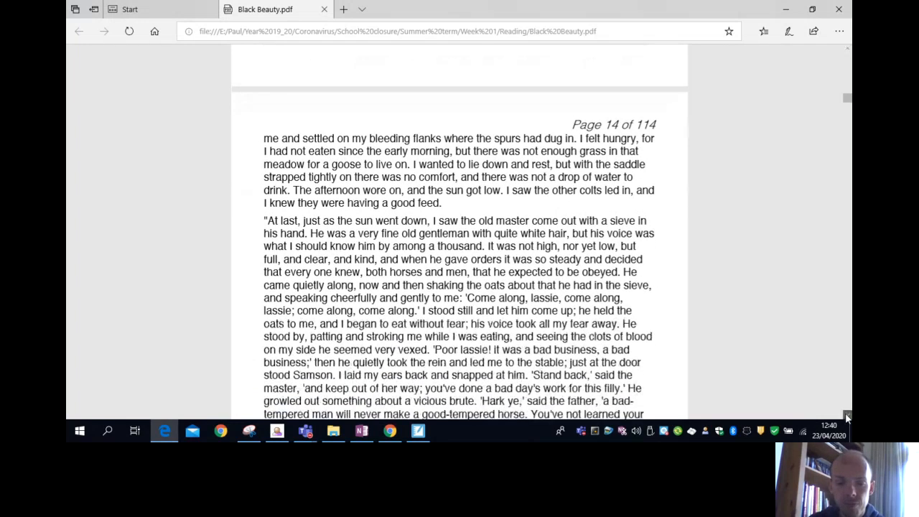
scroll(down, 3)
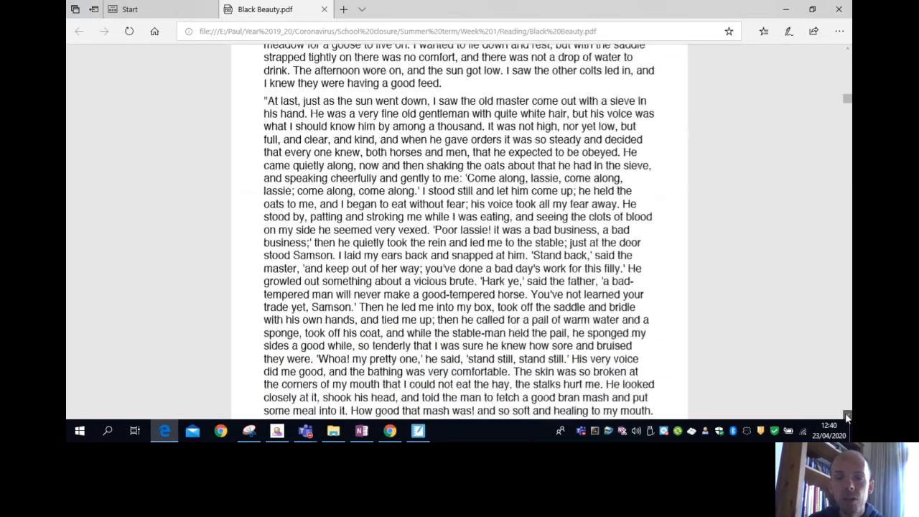
scroll(down, 3)
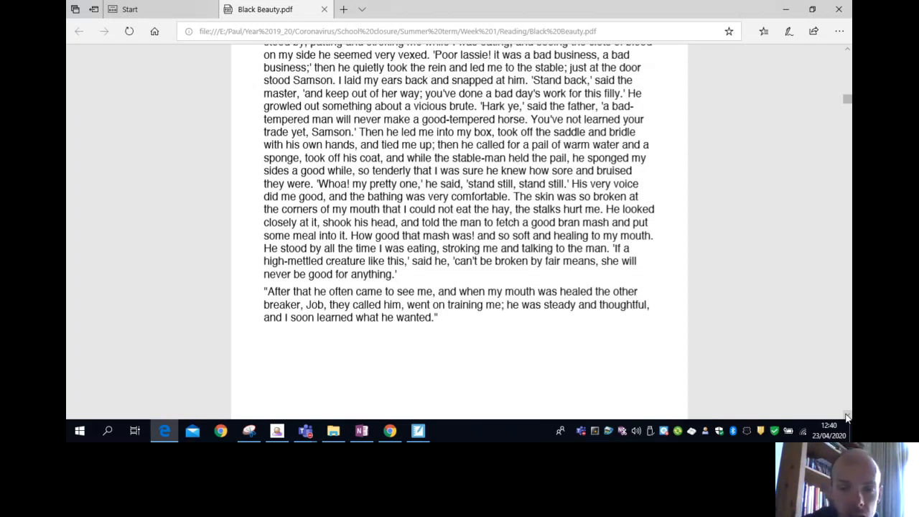
- Nudge the PDF down so the paragraph ending 'I soon learned what he wanted.' is fully visible
scroll(down, 3)
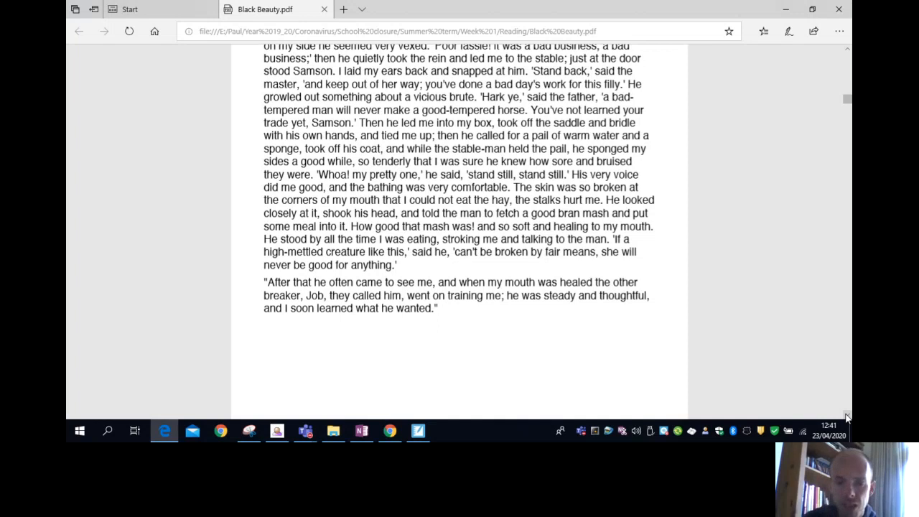
scroll(down, 3)
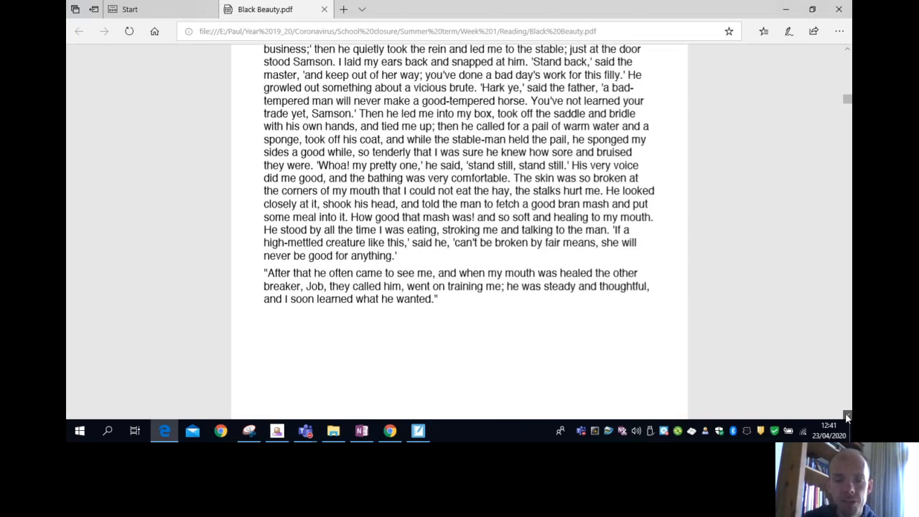
- Scroll down to page 15 where '08 Ginger's Story Continued' begins
scroll(down, 3)
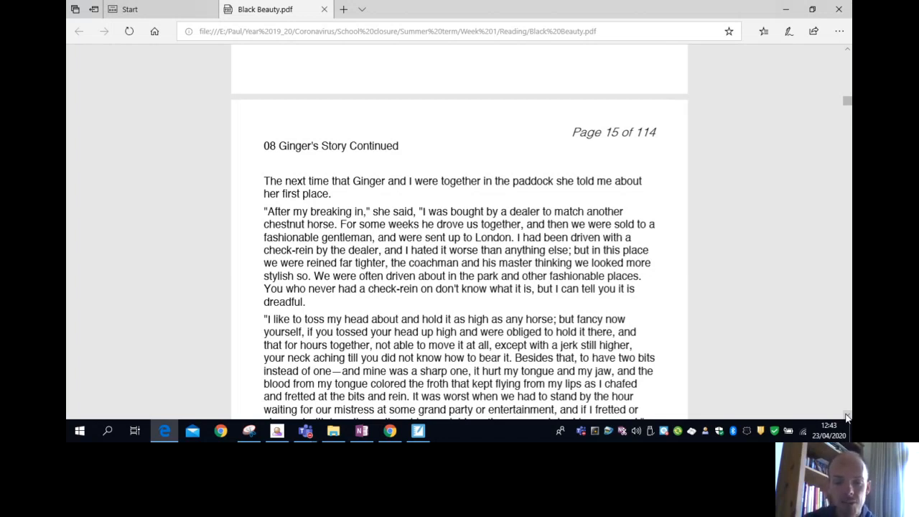
scroll(down, 3)
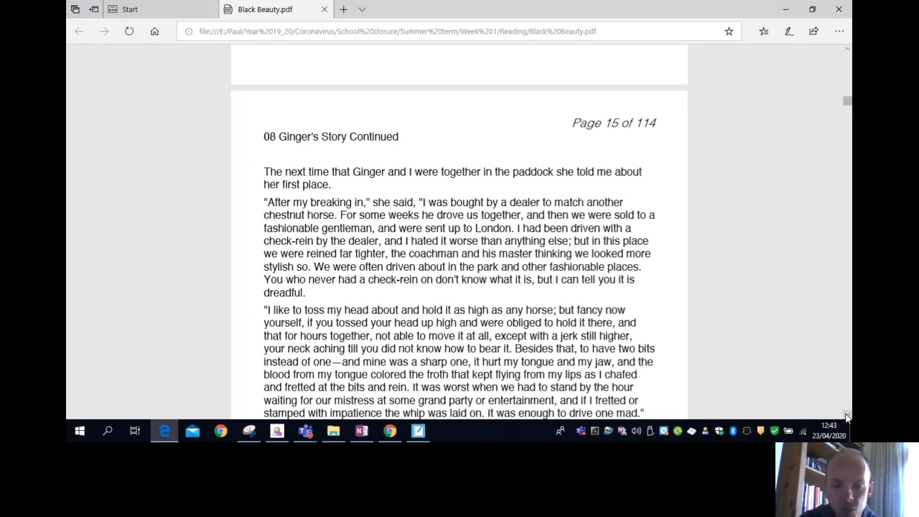
scroll(down, 3)
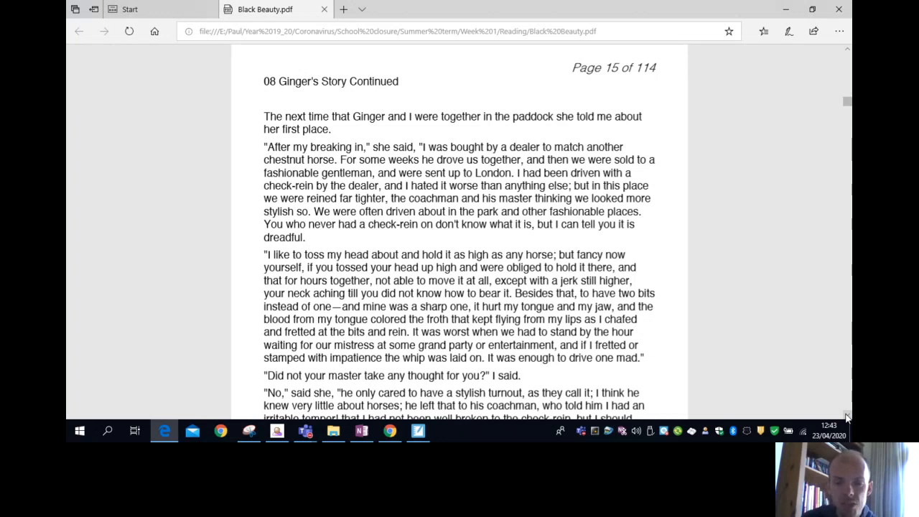
scroll(down, 3)
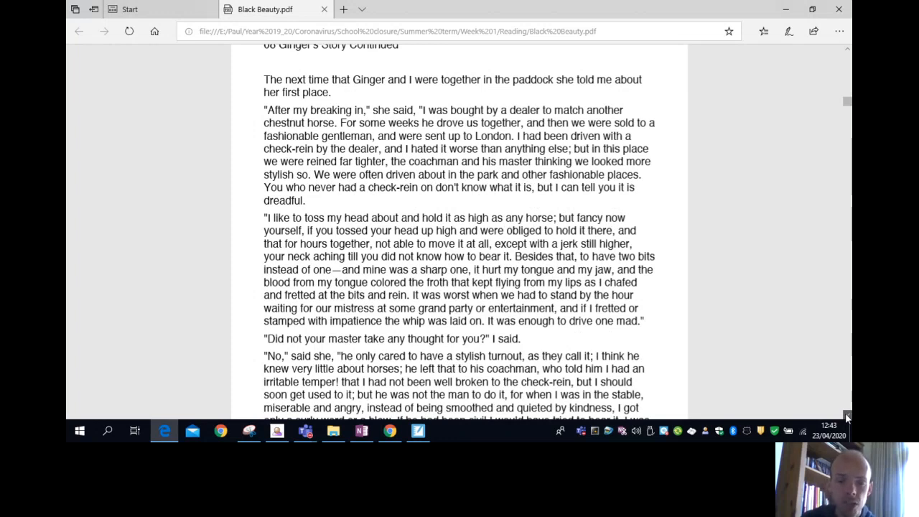
scroll(down, 3)
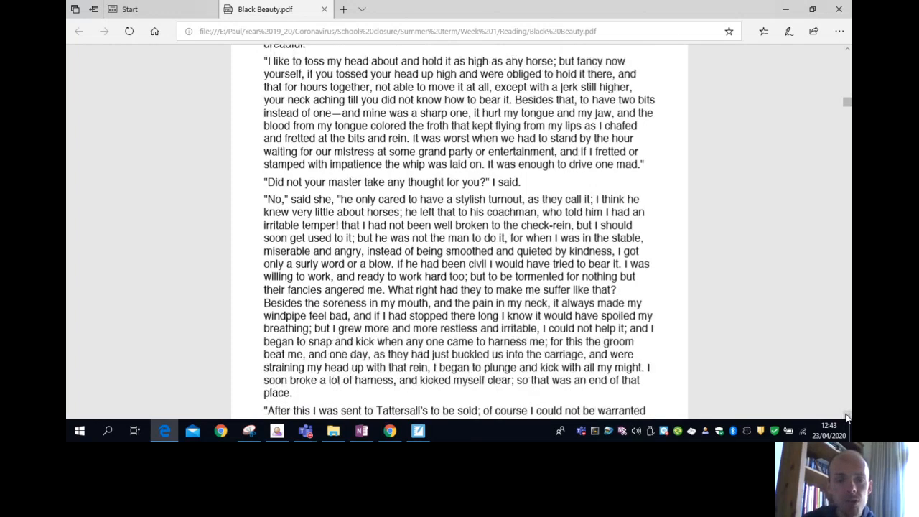
scroll(down, 3)
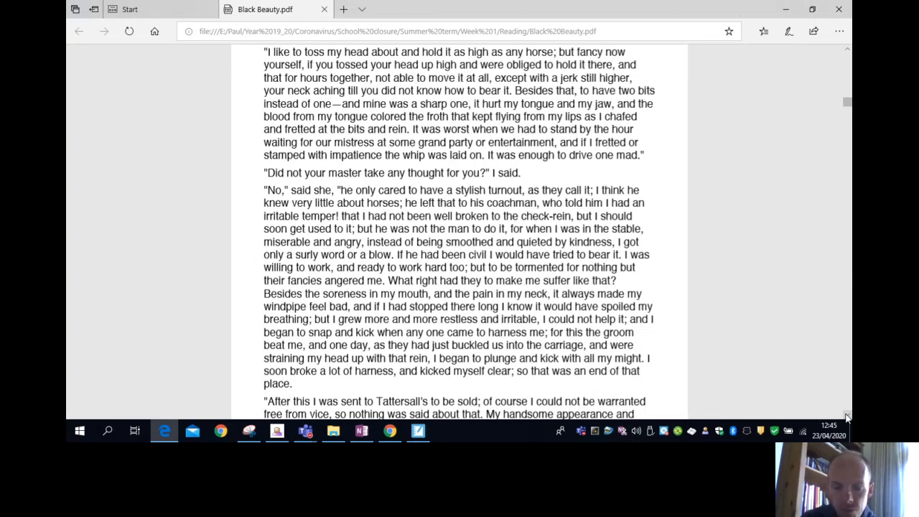
- Scroll down to the top of page 16, where Ginger's rough new groom strikes her
scroll(down, 3)
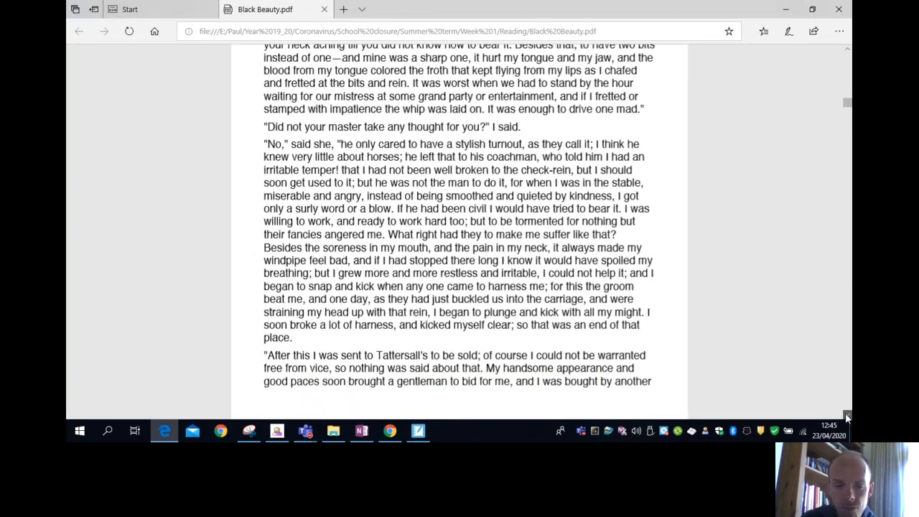
scroll(down, 3)
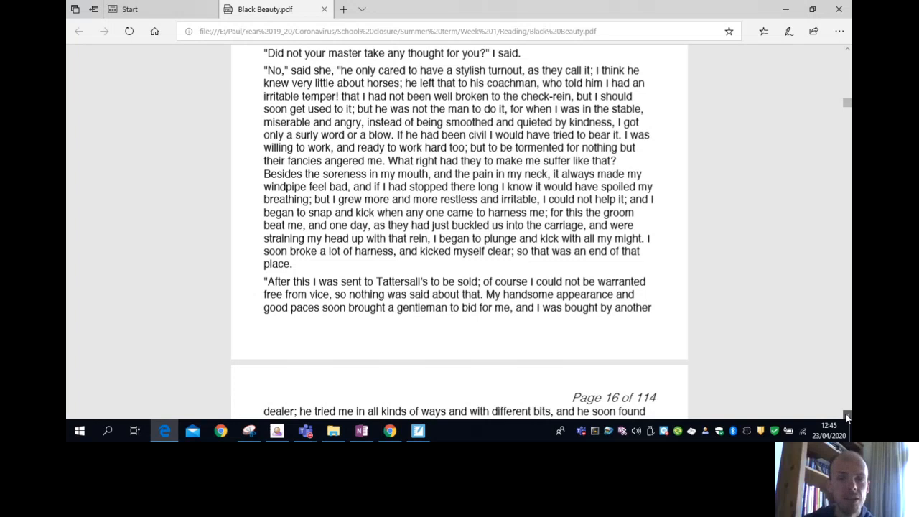
scroll(down, 3)
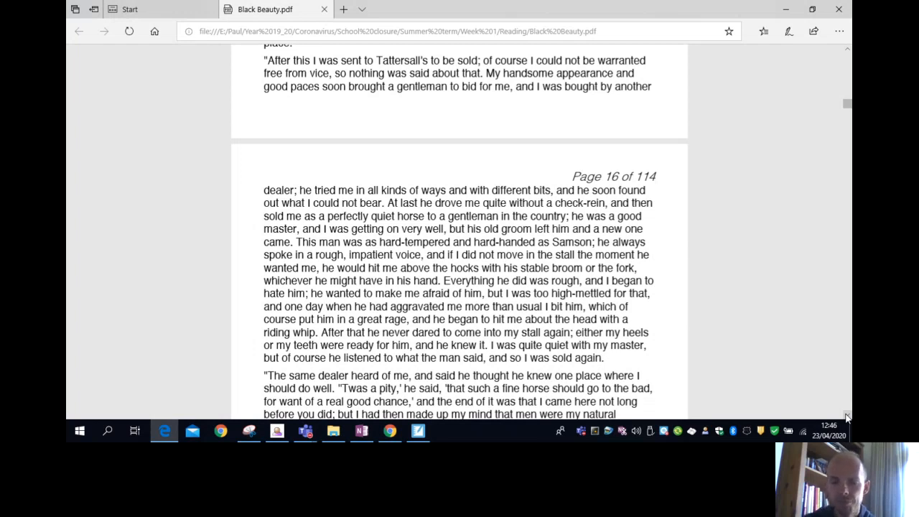
- Scroll through the rest of page 16 to the top of page 17, where John calls Ginger wonderfully improved
scroll(down, 3)
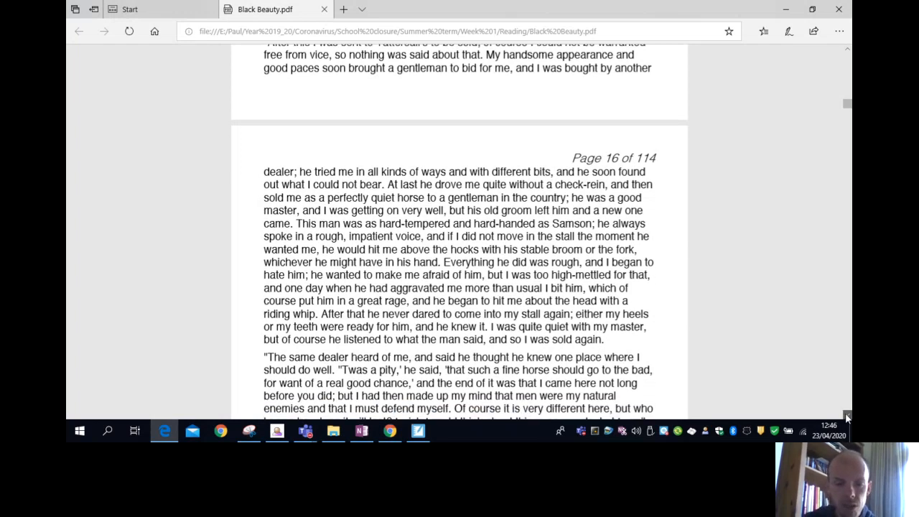
scroll(down, 3)
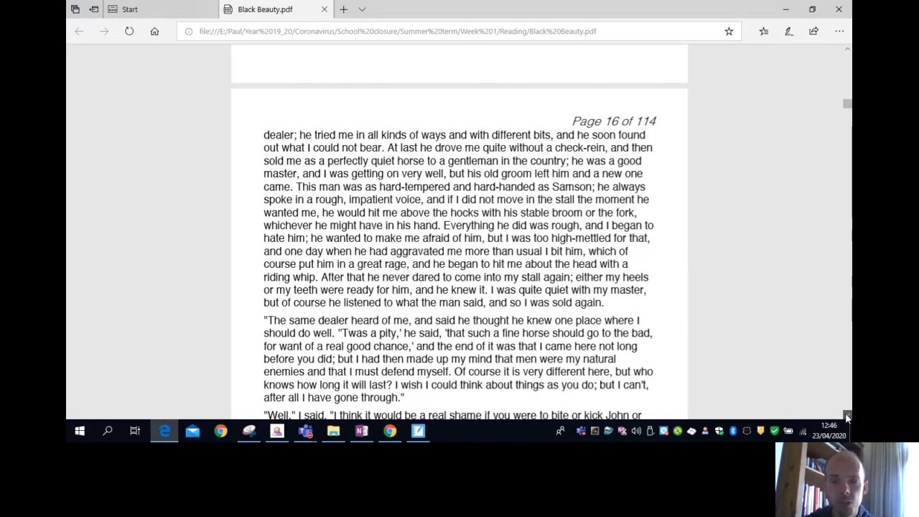
scroll(down, 3)
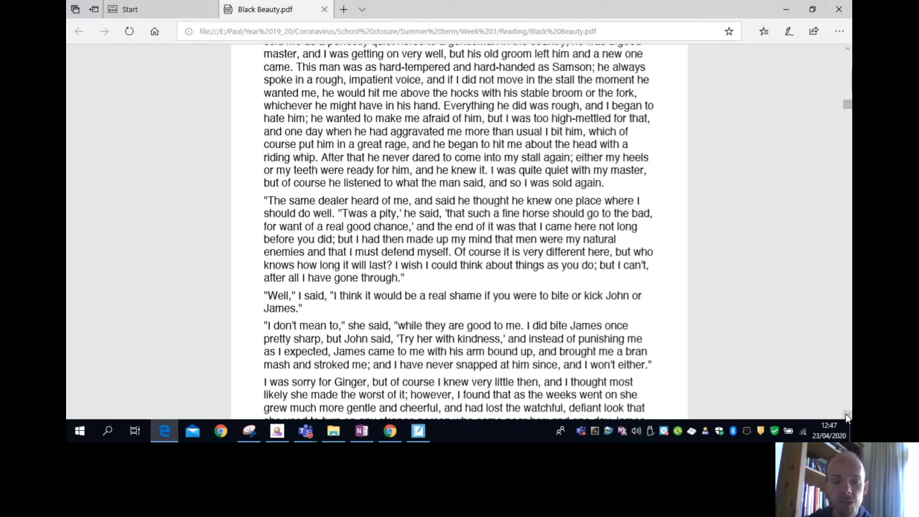
scroll(down, 3)
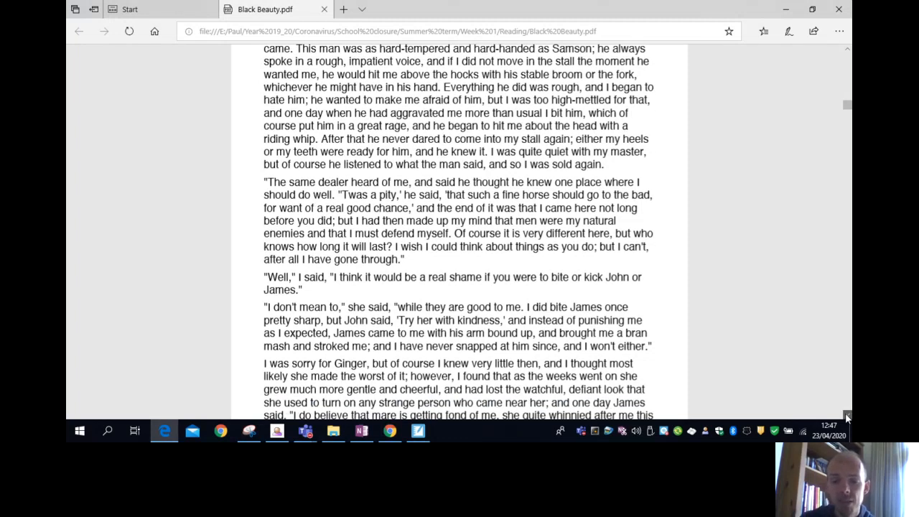
scroll(down, 3)
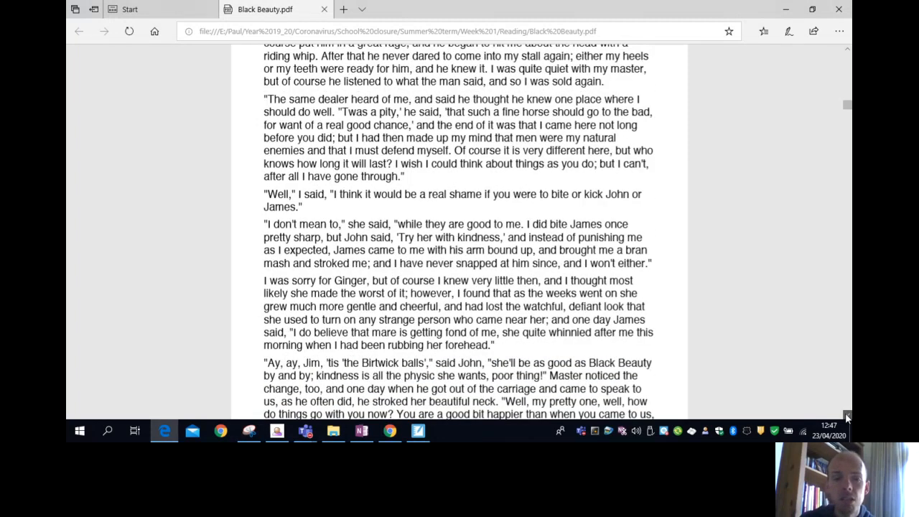
scroll(down, 3)
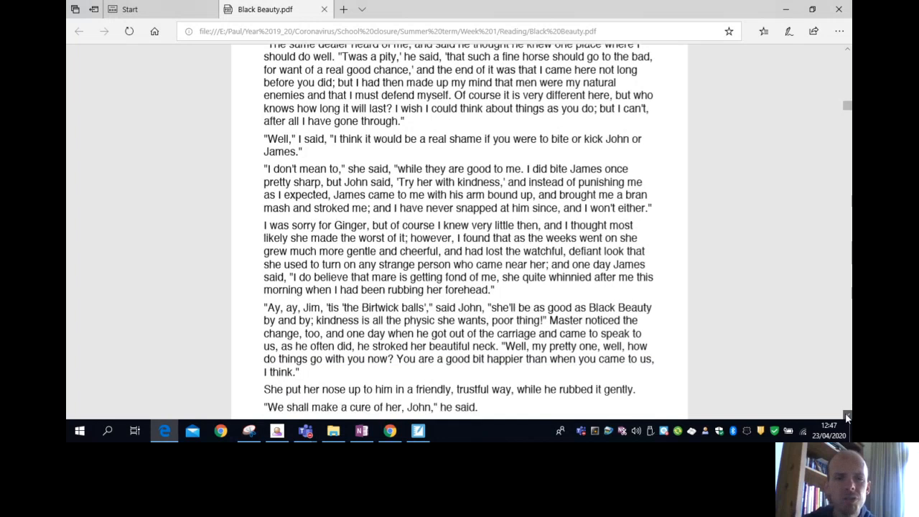
scroll(down, 3)
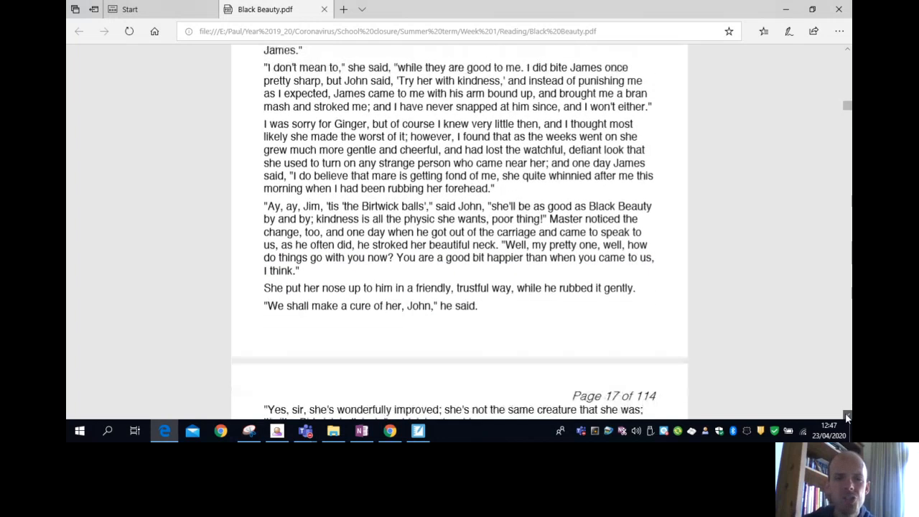
scroll(down, 3)
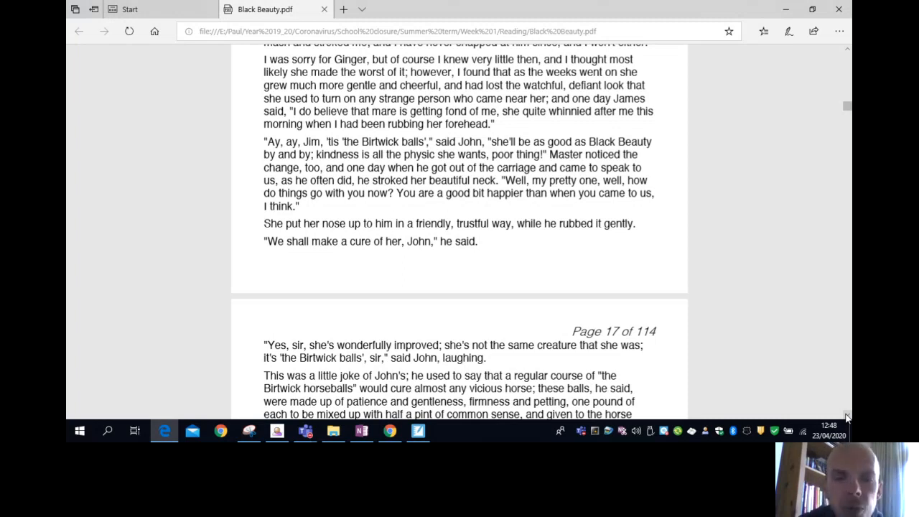
- Scroll past John's Birtwick balls joke to the end of chapter 08 and the '09 Merrylegs' heading
scroll(down, 3)
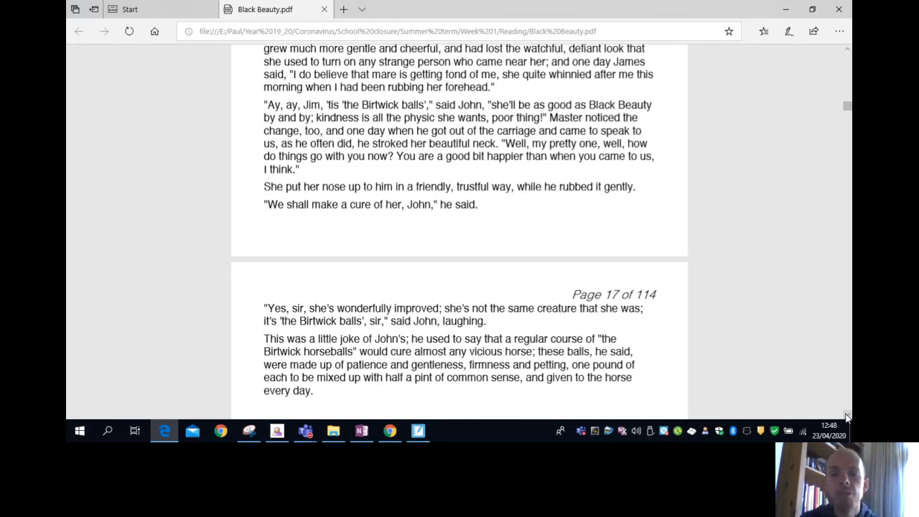
scroll(down, 3)
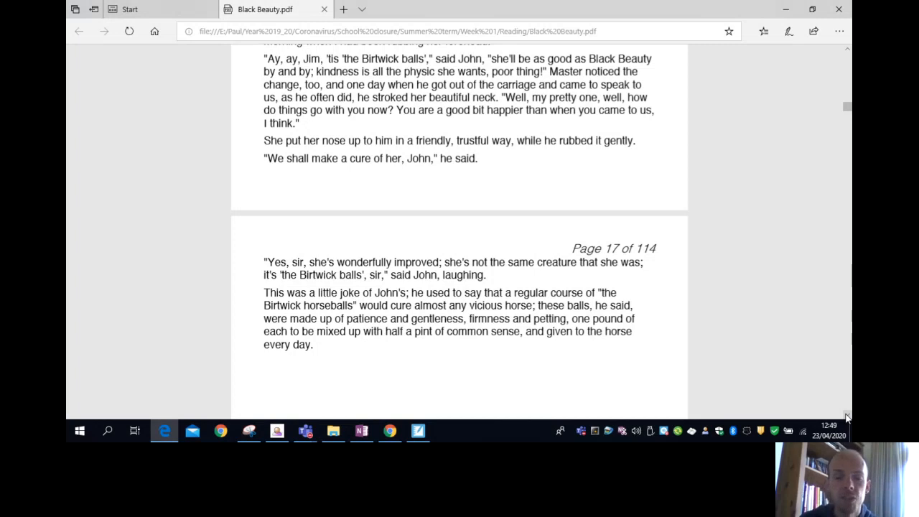
scroll(down, 3)
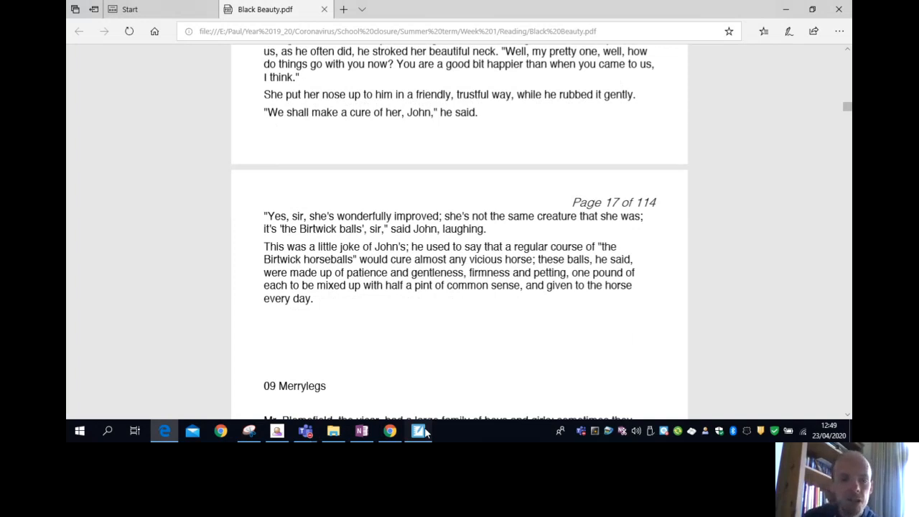
- Switch to the SMART Notebook additional-task slide comparing Ginger's and Black Beauty's upbringing
click(418, 431)
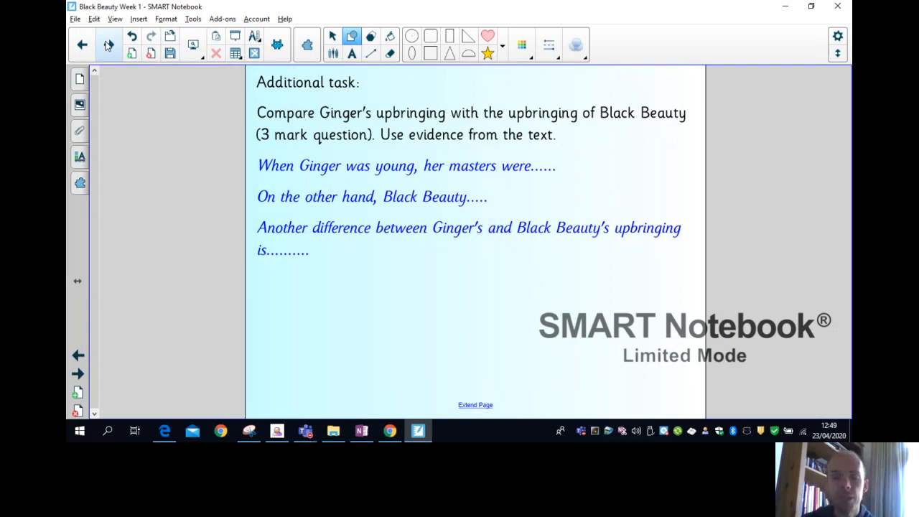
click(108, 44)
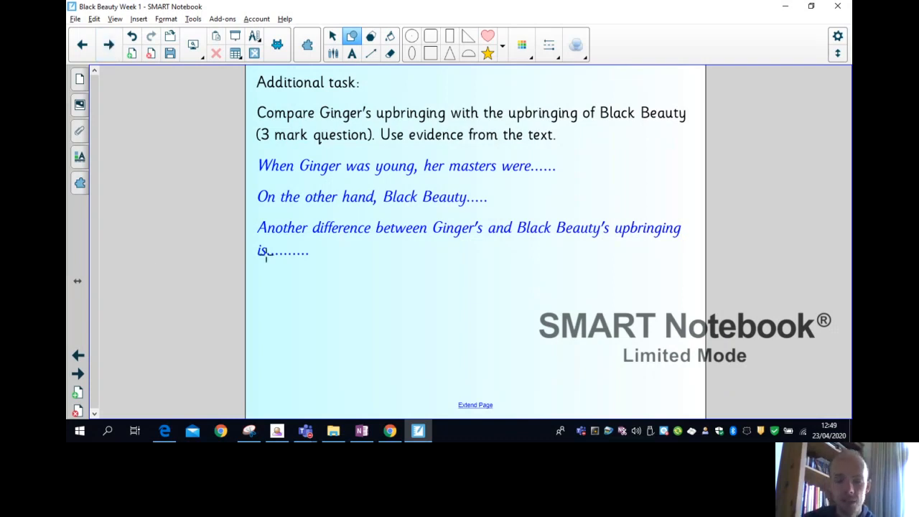